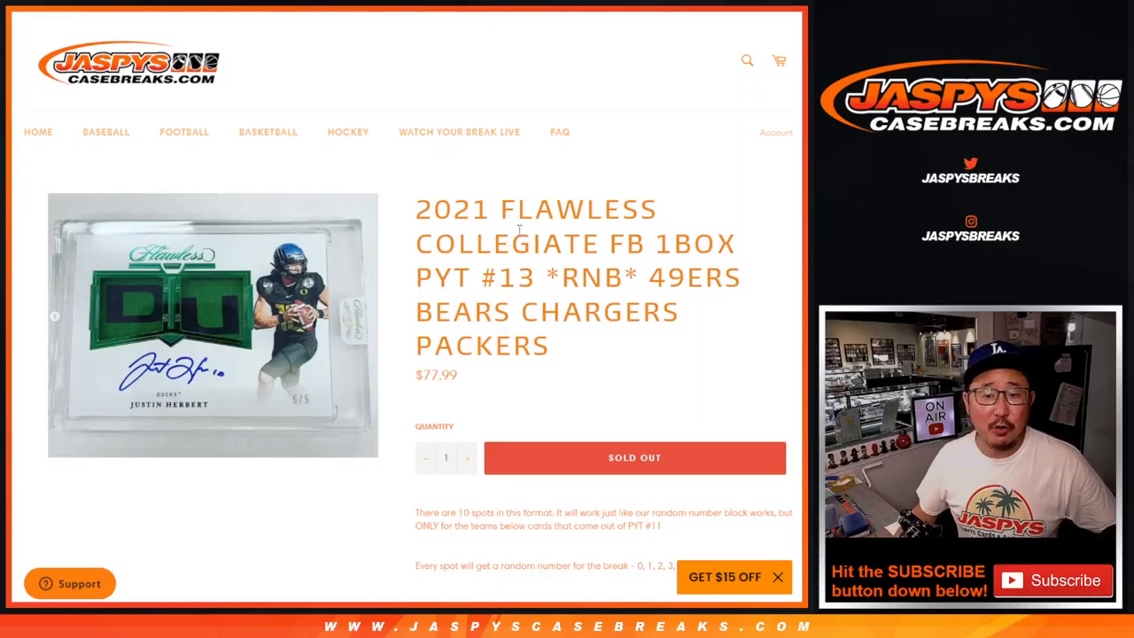
- Review the Flawless Collegiate break listing, then roll RANDOM.ORG's dice and reach the List Randomizer
double_click(593, 277)
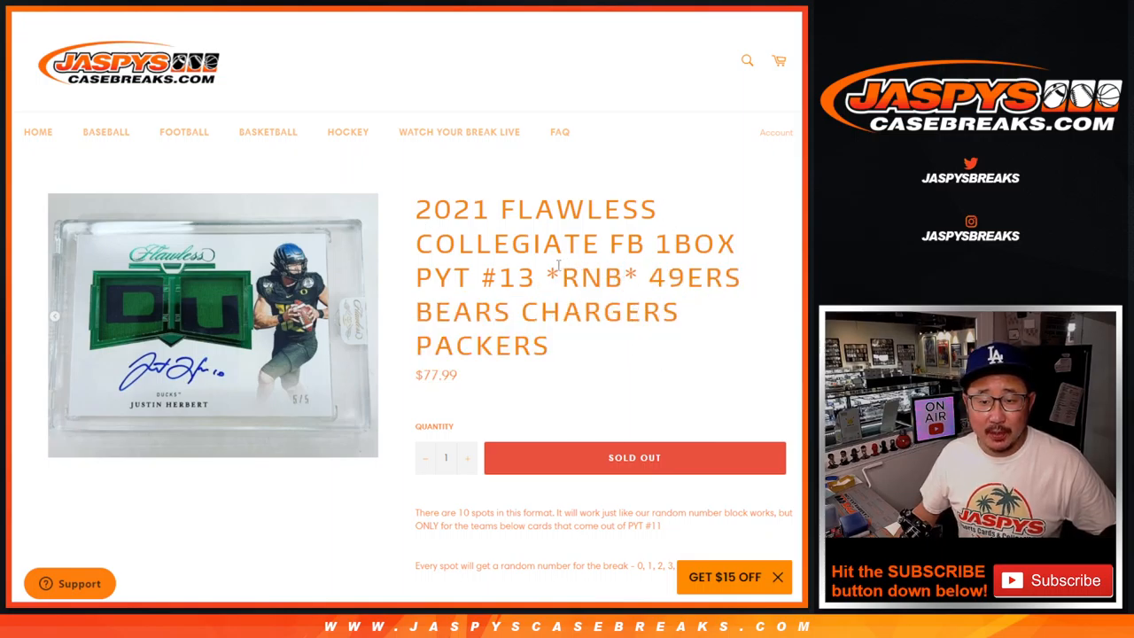
double_click(476, 277)
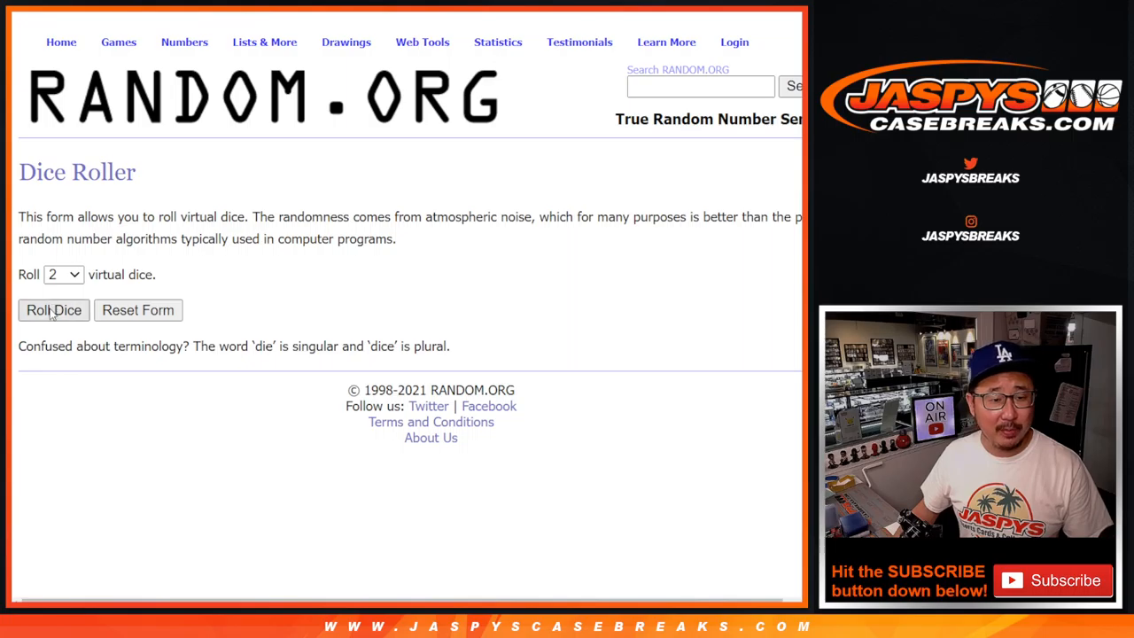
click(53, 310)
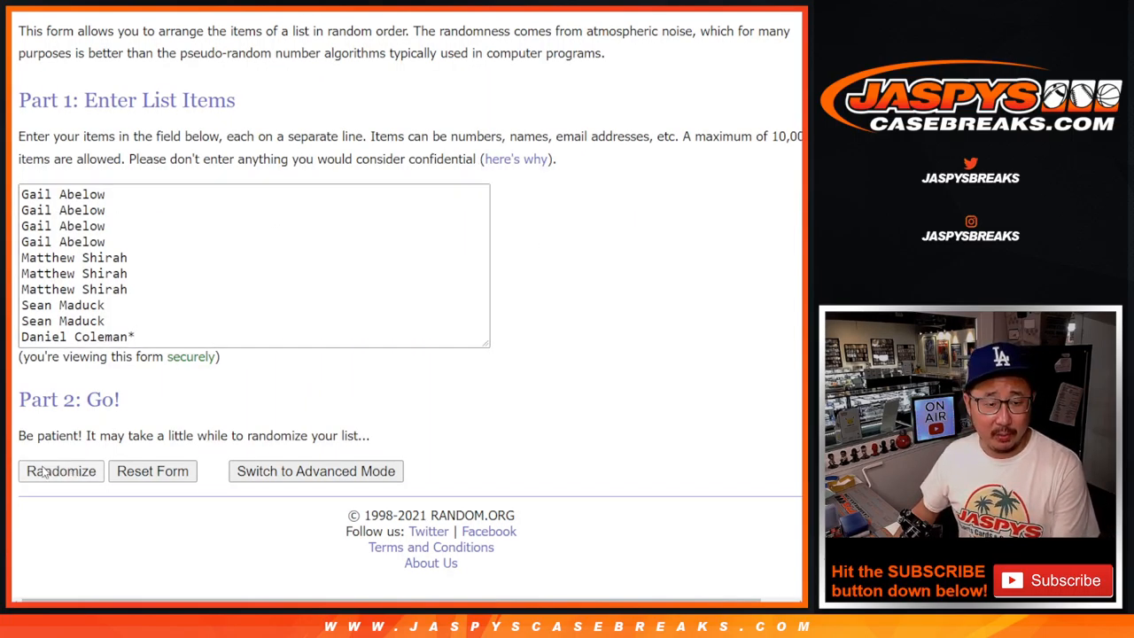
- Randomize the ten participant names nine times, then return to the list entry form
click(60, 471)
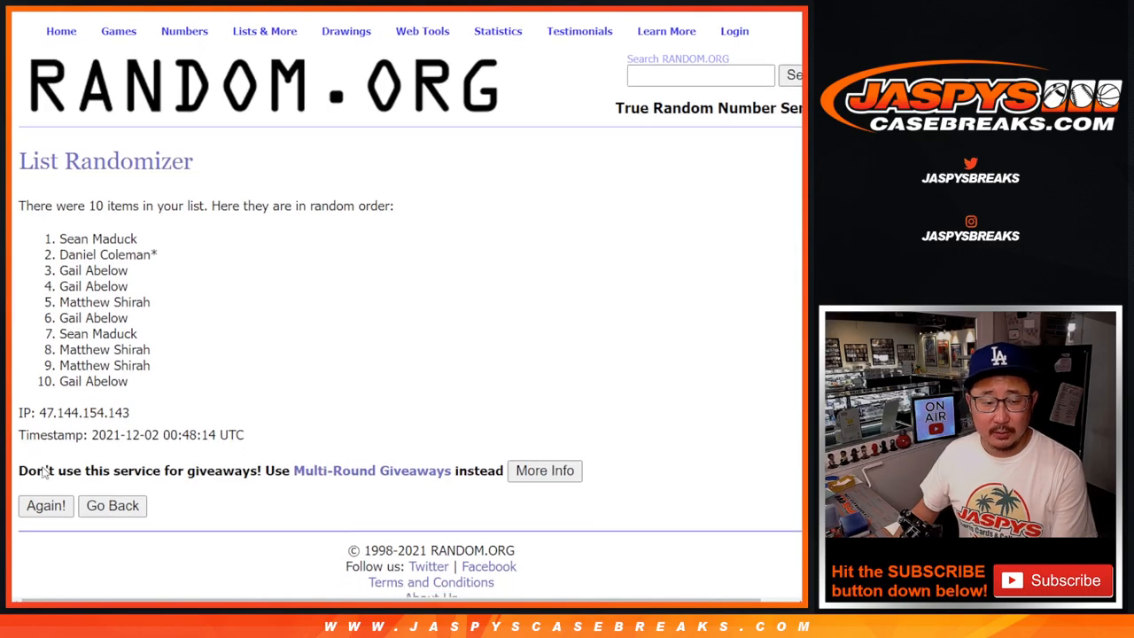
click(45, 505)
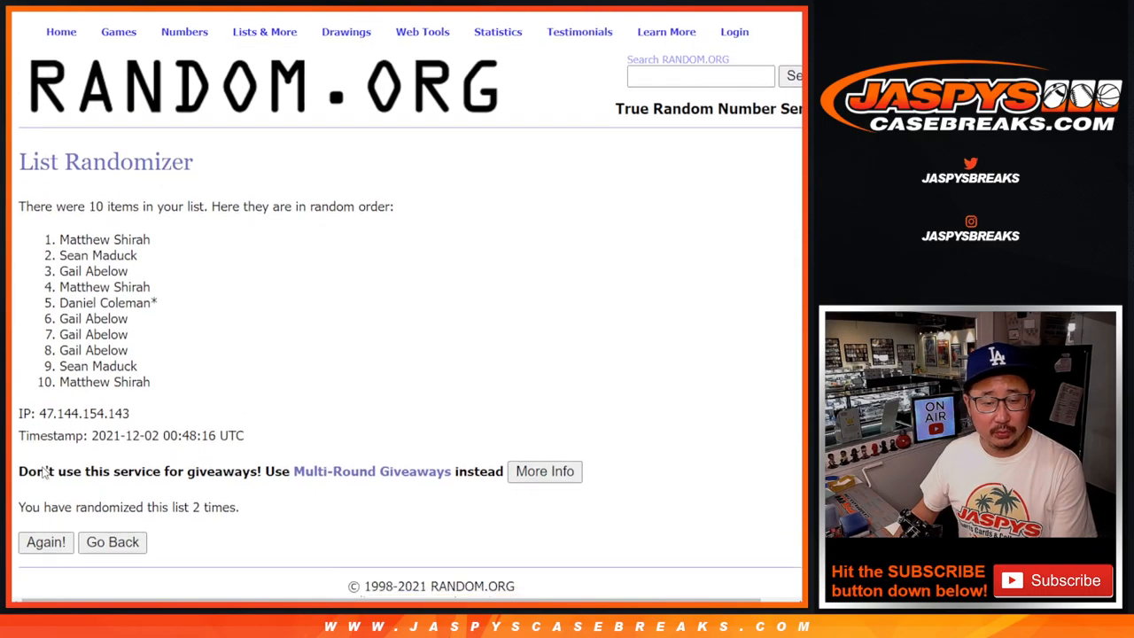
click(45, 541)
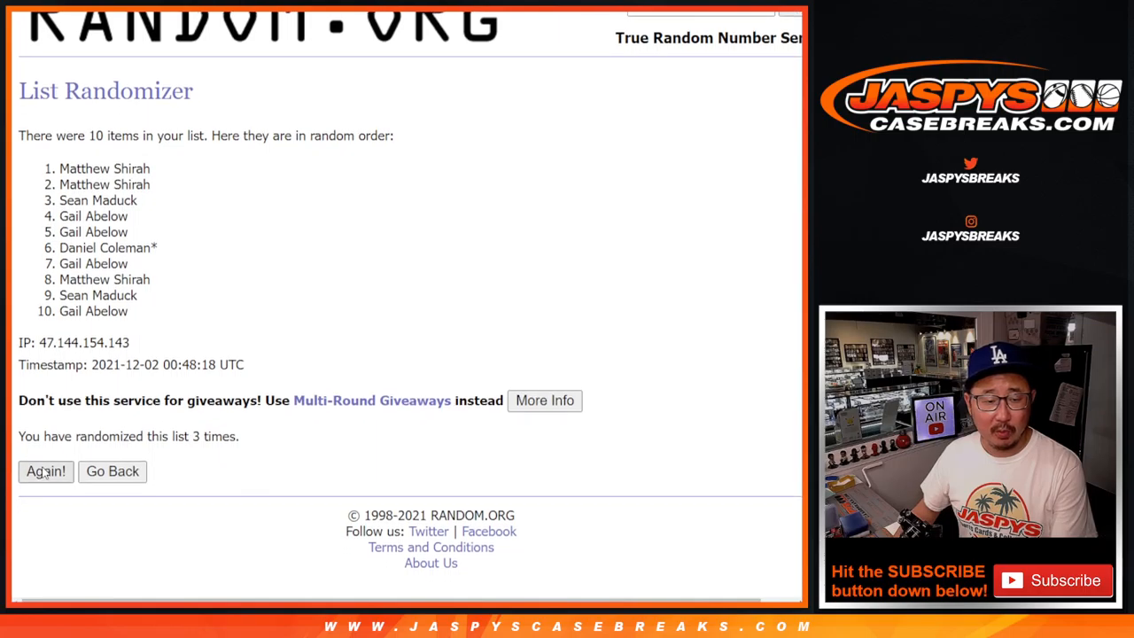
click(45, 470)
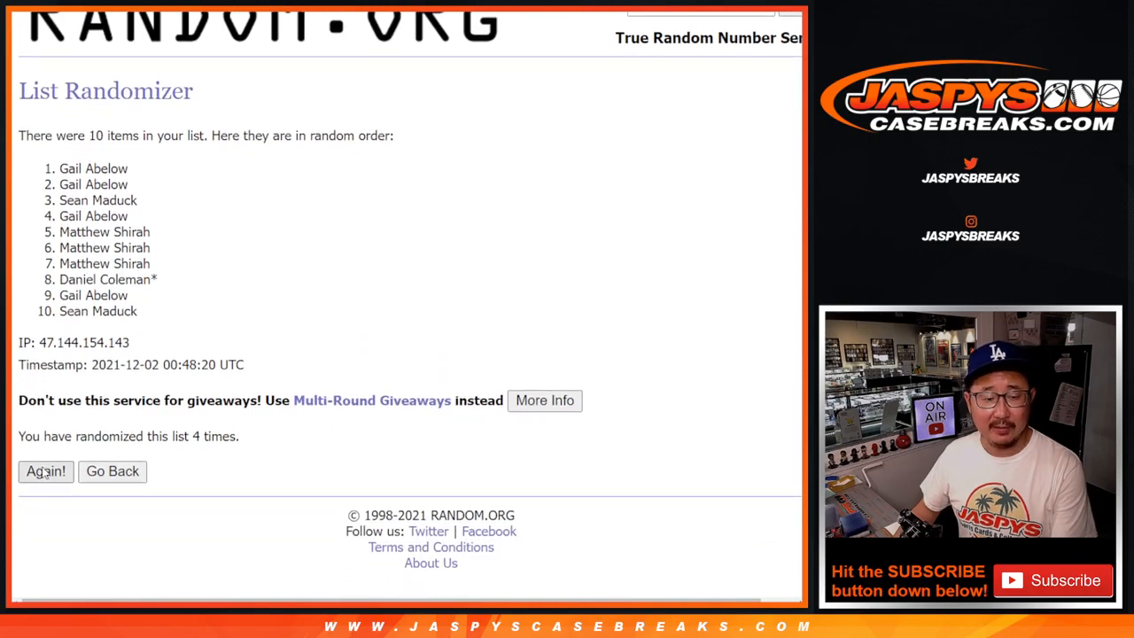
click(46, 470)
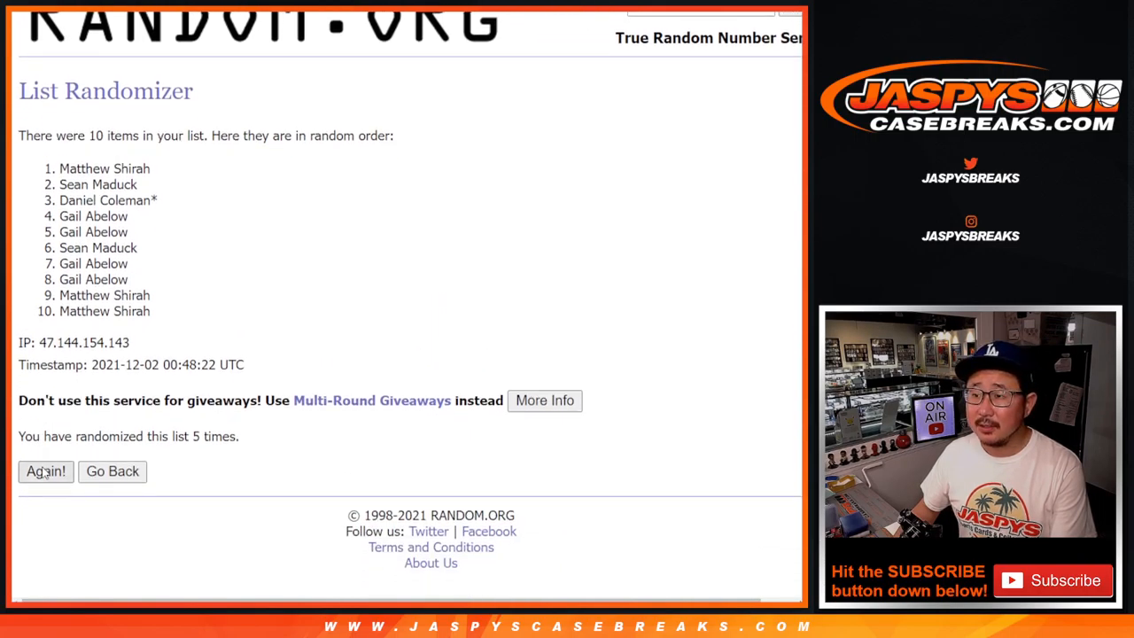
click(45, 470)
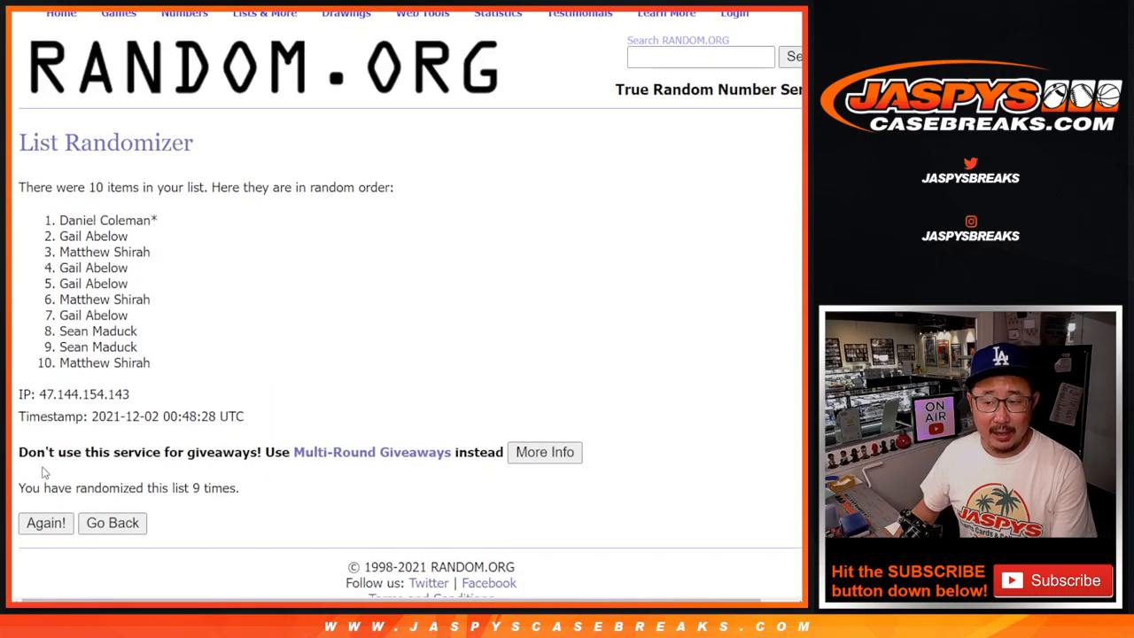
click(45, 522)
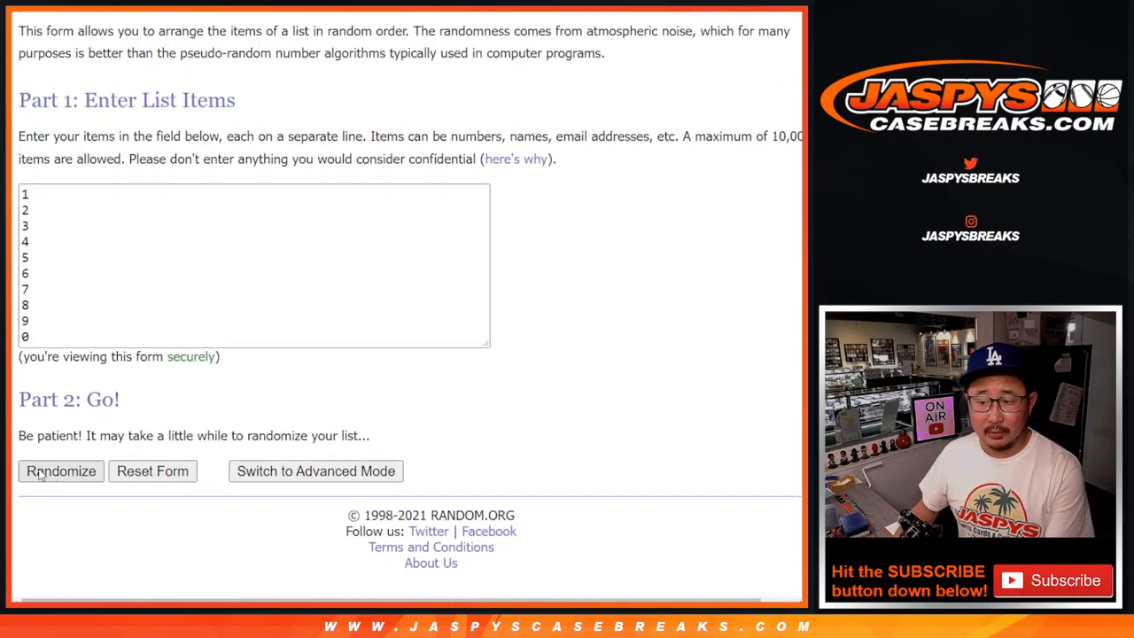
- Randomize numbers 0–9 ten times and select the final order 0, 2, 9, 6, 1, 8, 5, 7, 3, 4
click(61, 470)
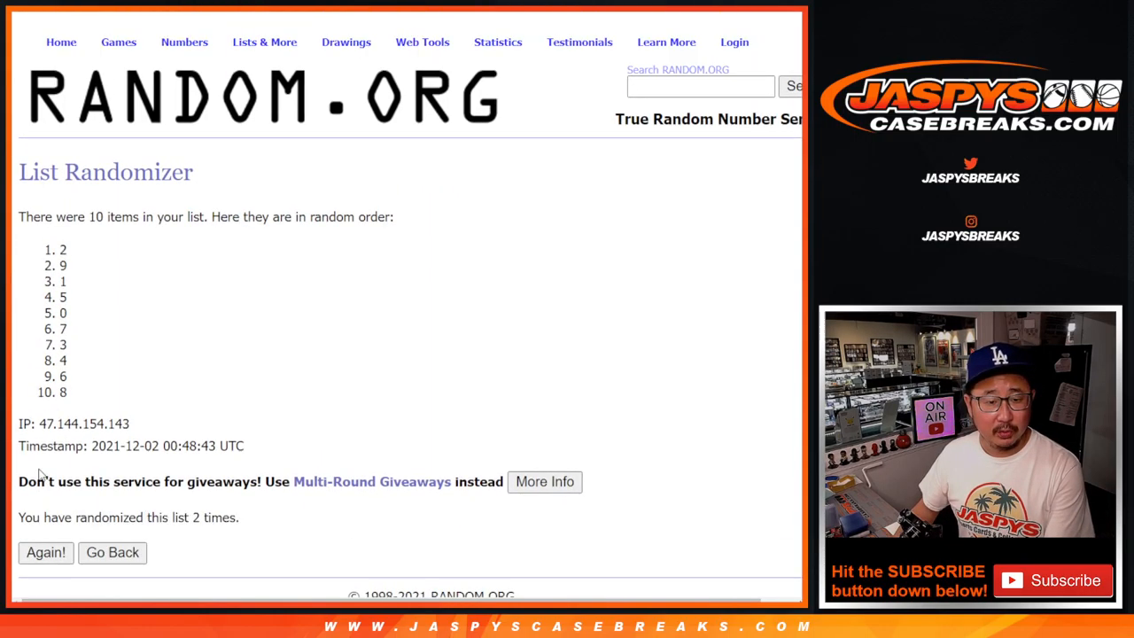
click(45, 551)
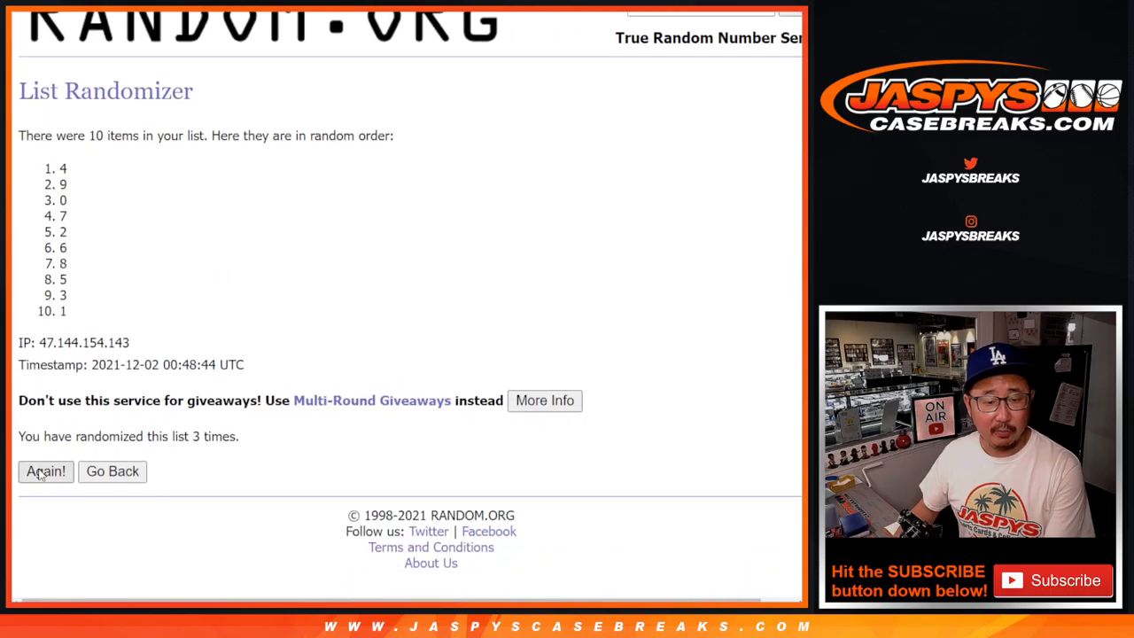
click(45, 470)
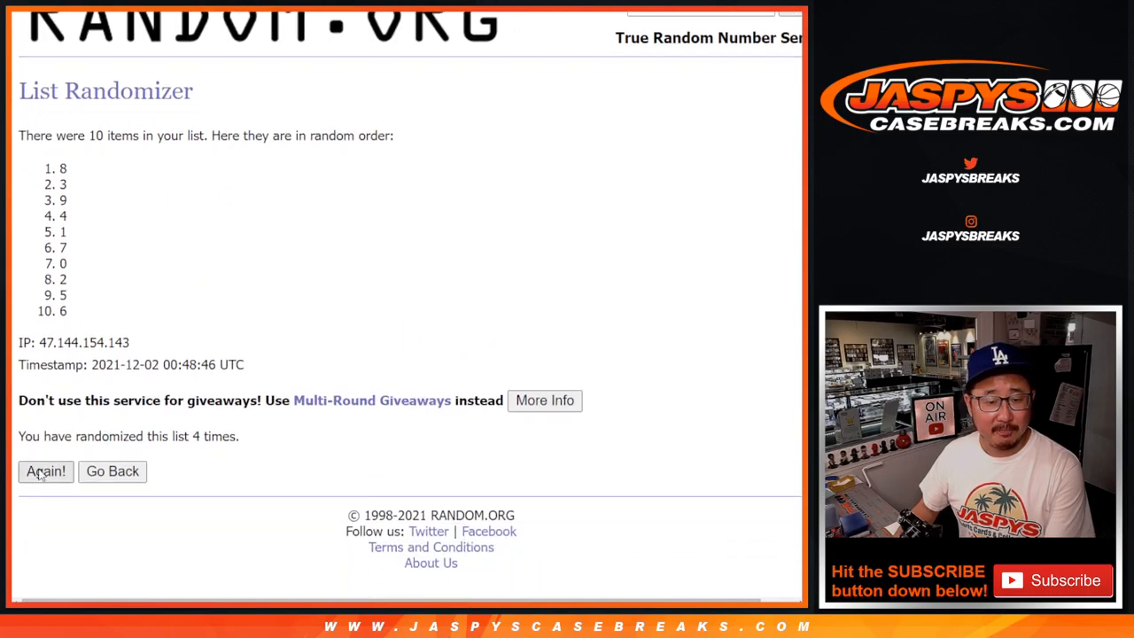
click(45, 470)
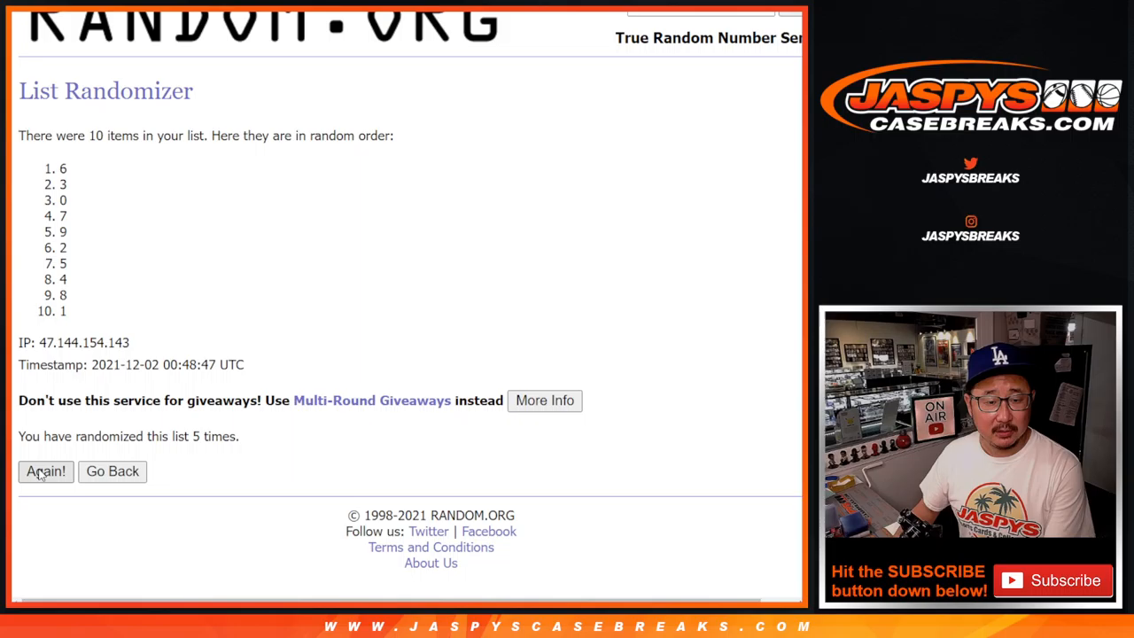
click(46, 470)
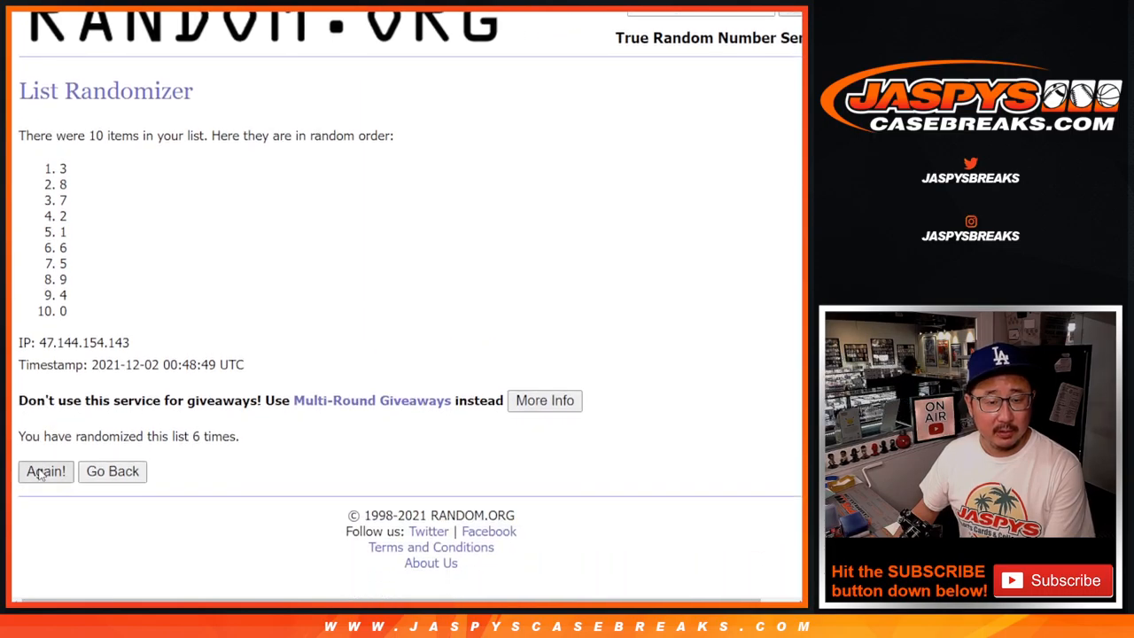
click(46, 470)
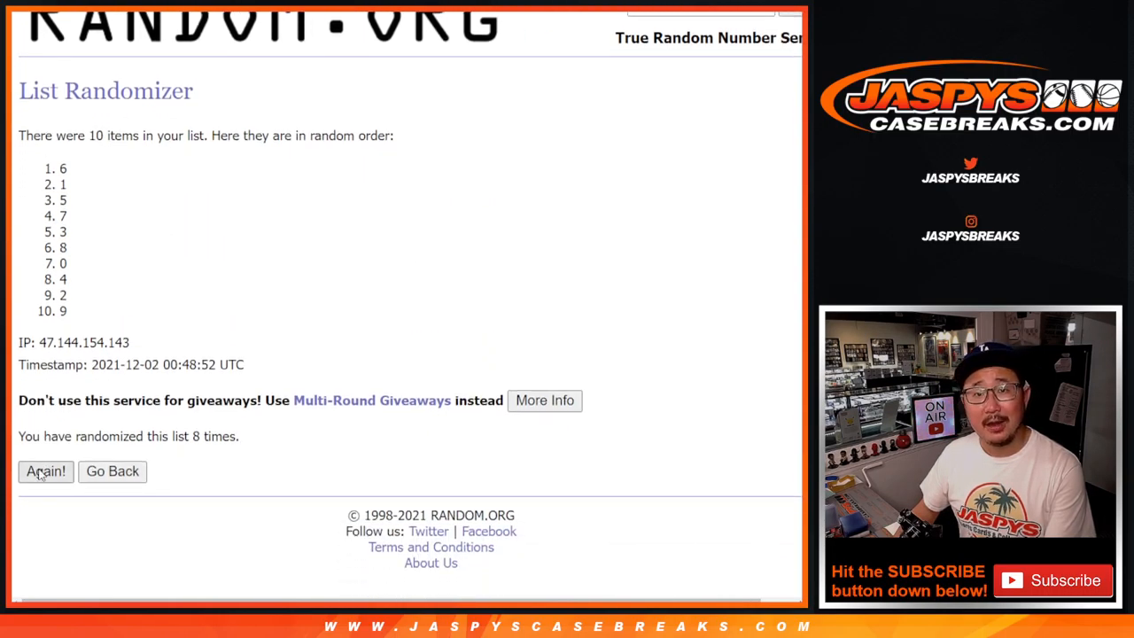
click(45, 470)
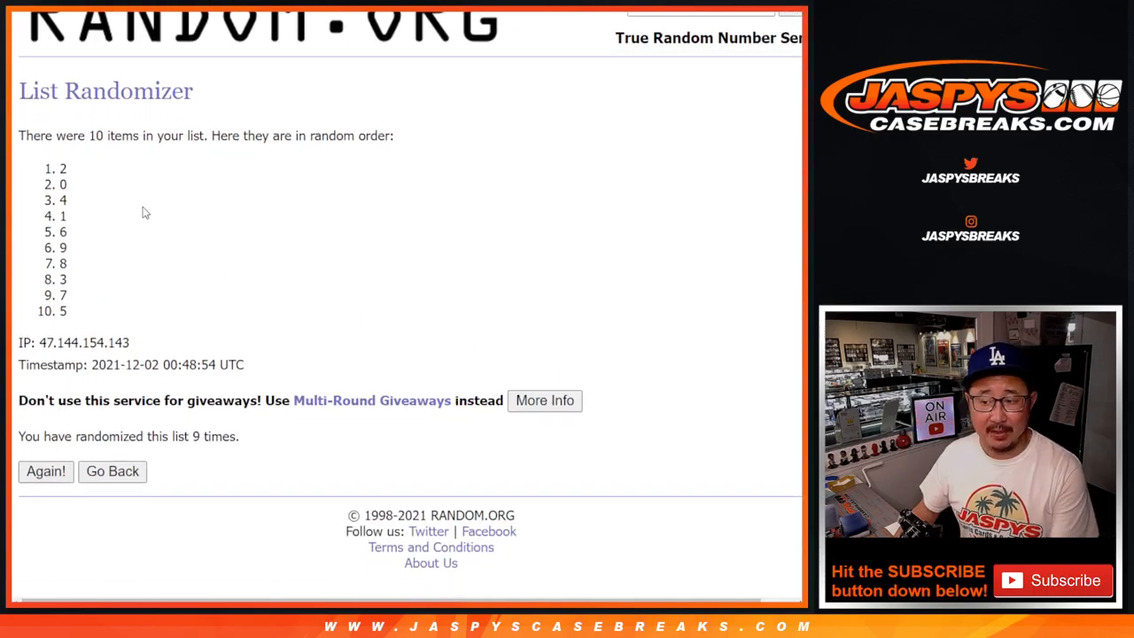
click(45, 471)
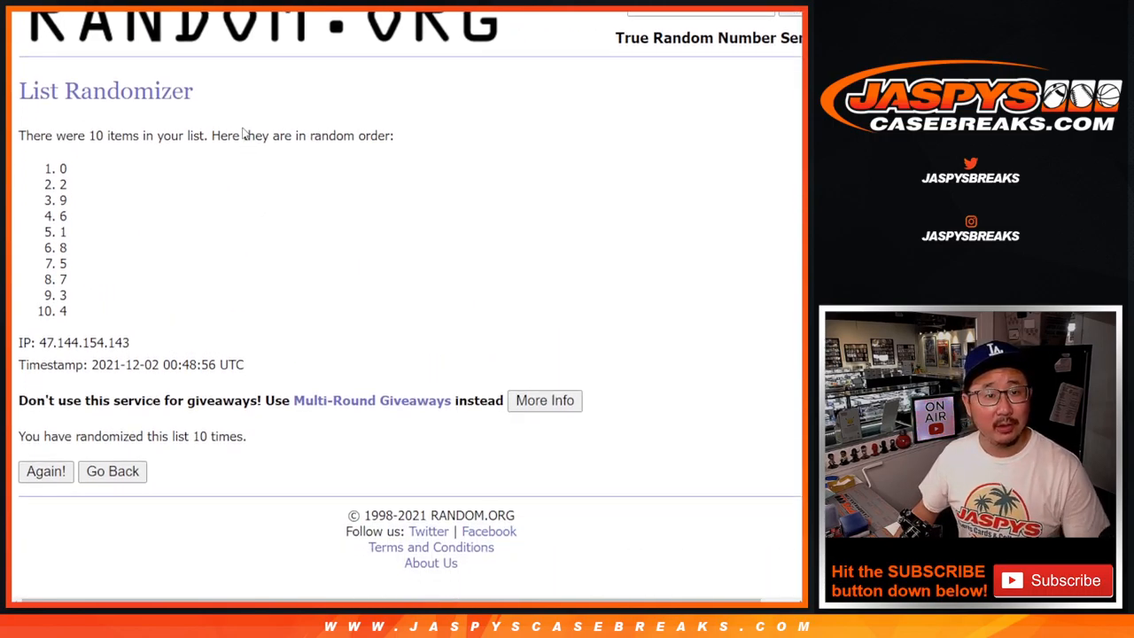
drag(62, 168, 64, 311)
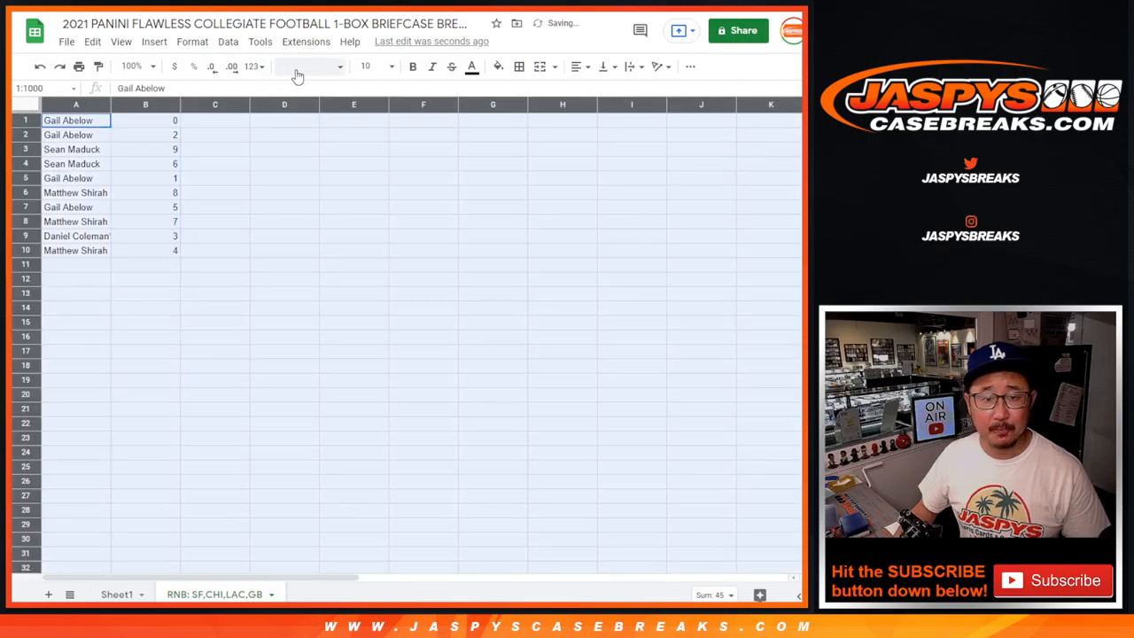
- Set the list to Spectral 14 at 150% zoom, check rows 1–10, and open sort options
click(365, 66)
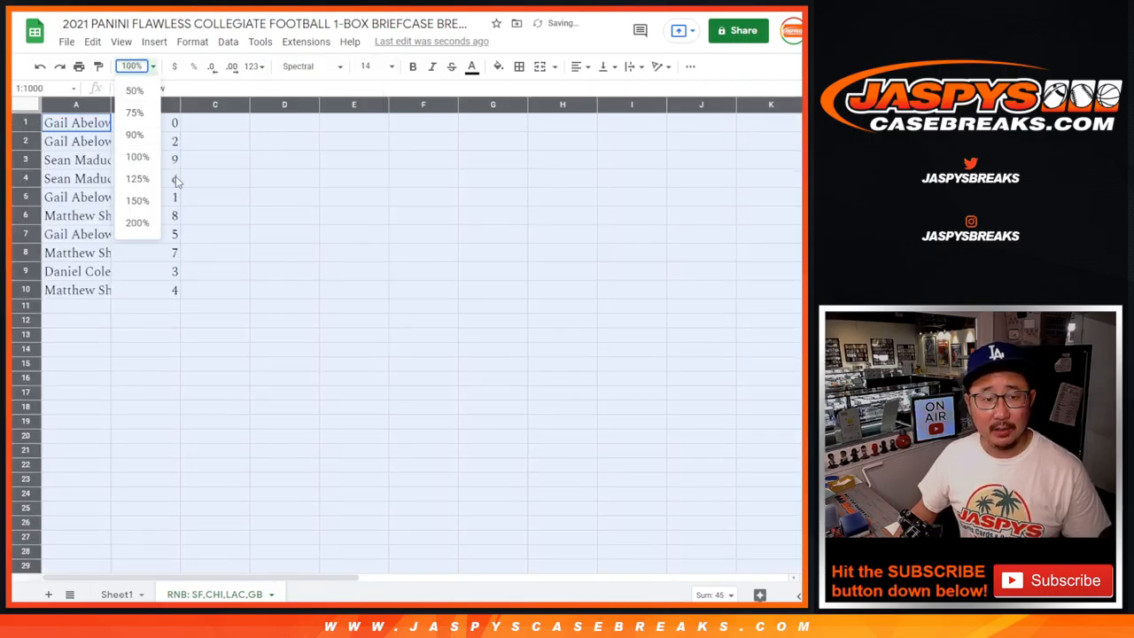
click(138, 200)
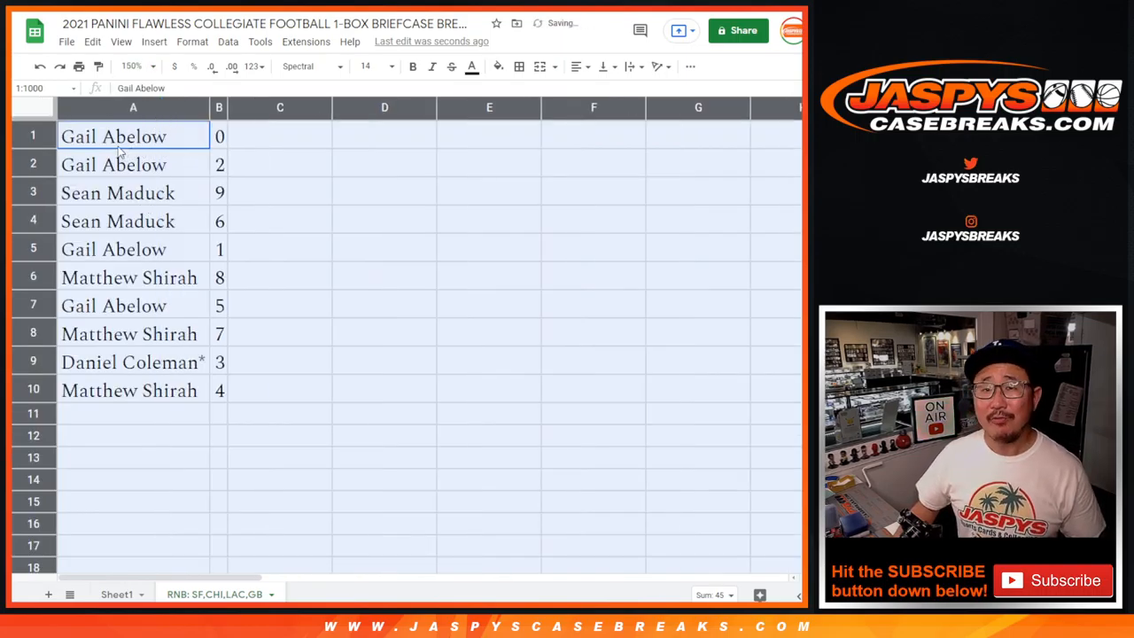
click(32, 135)
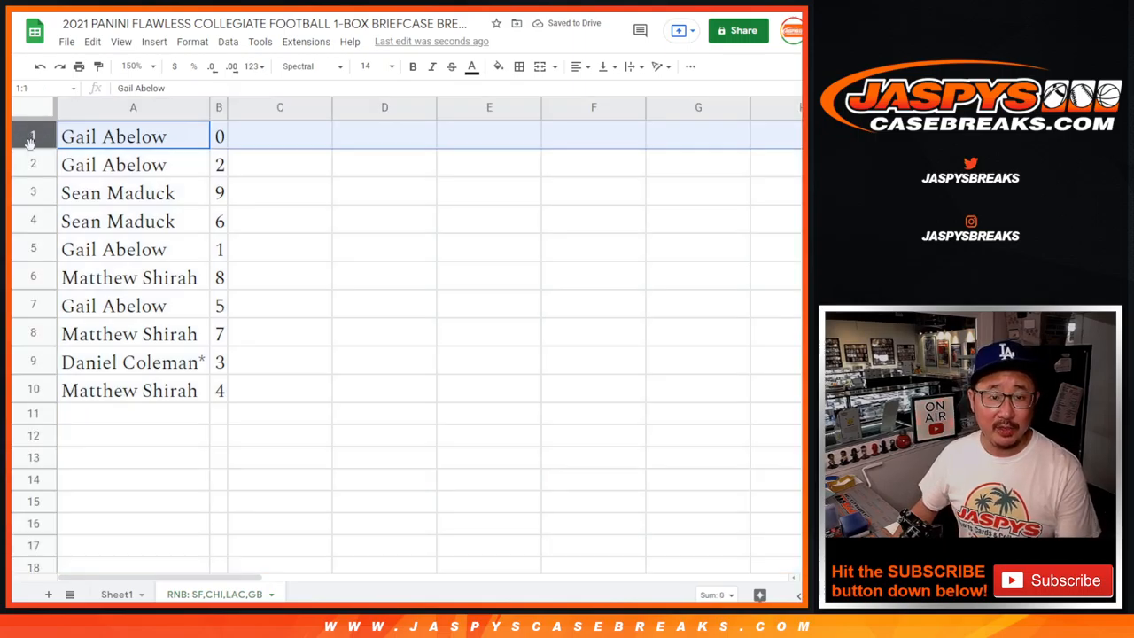
click(133, 221)
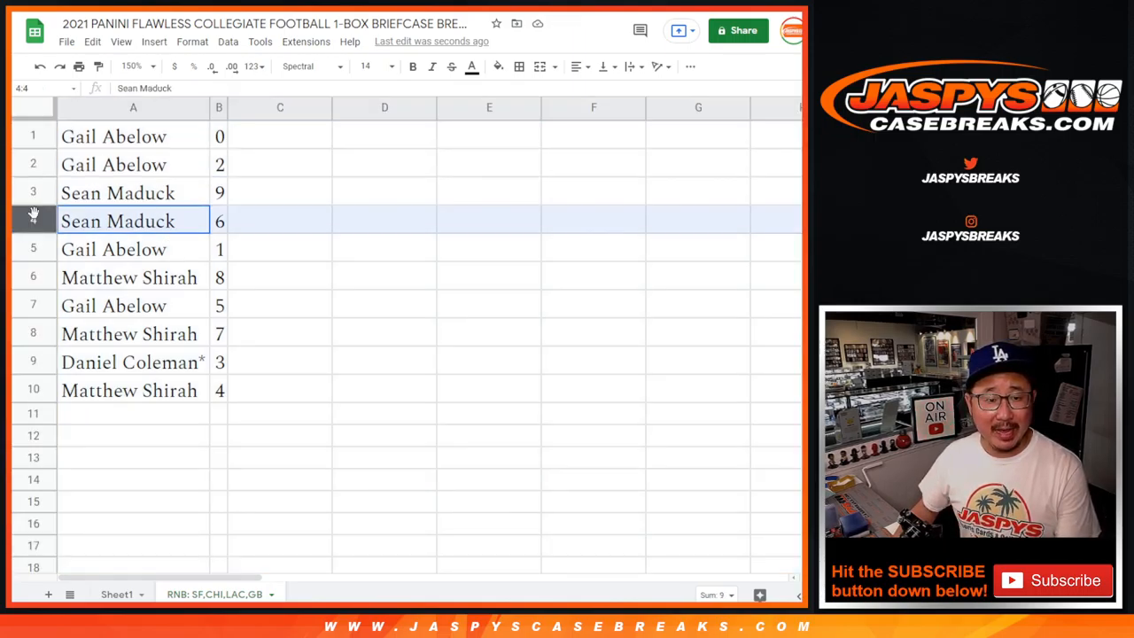
click(113, 249)
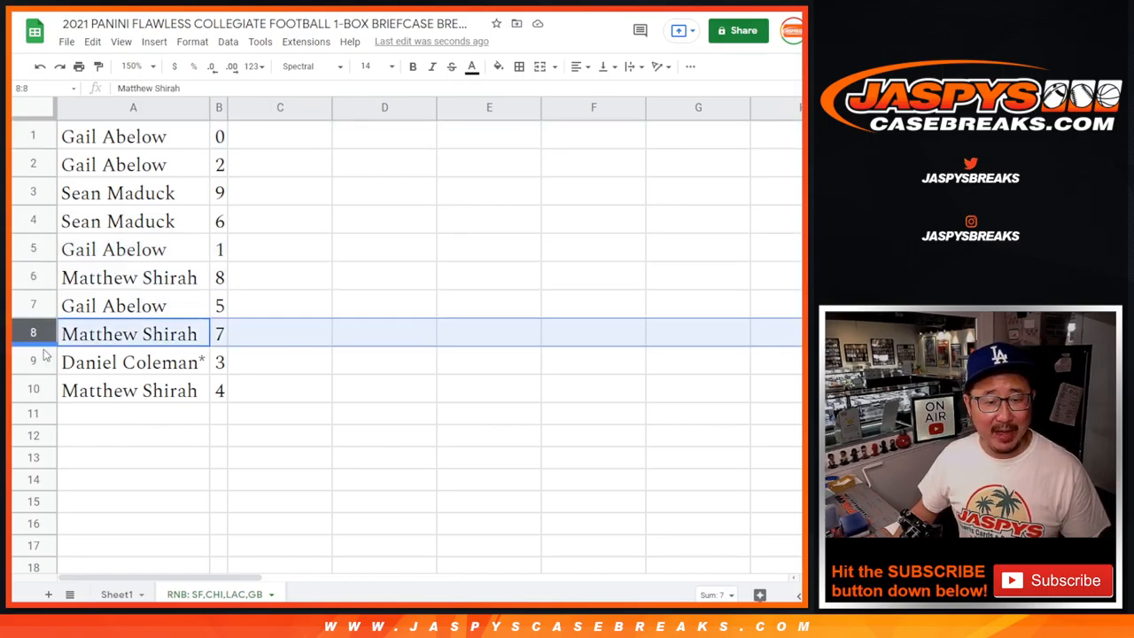
click(132, 390)
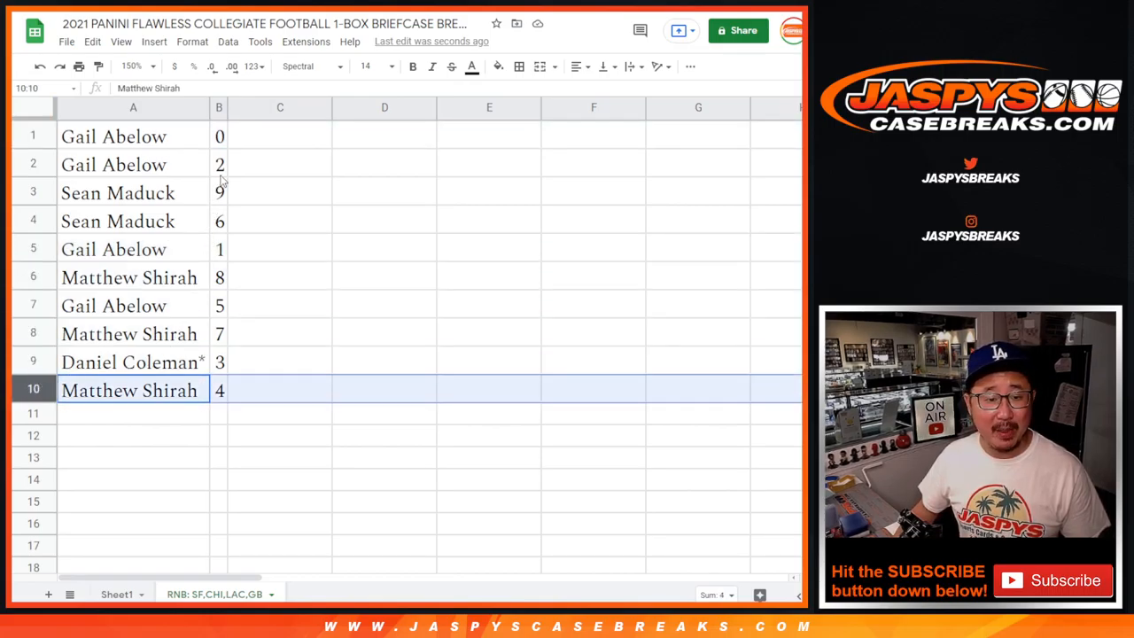
right_click(218, 107)
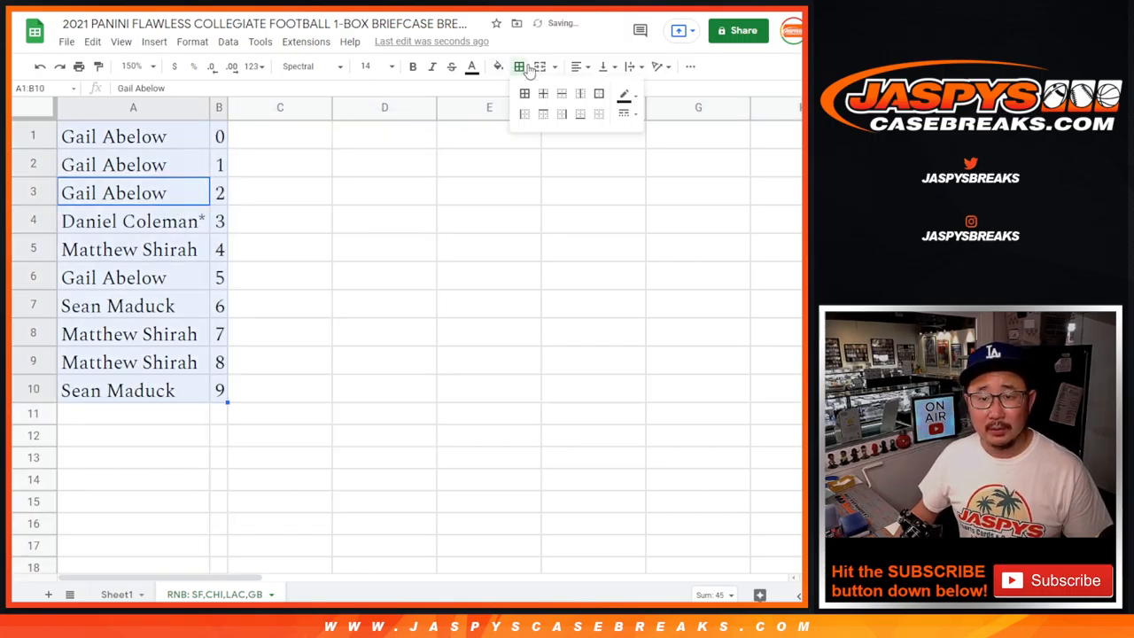
- Apply All borders to every cell of the sorted name-and-number list
click(524, 93)
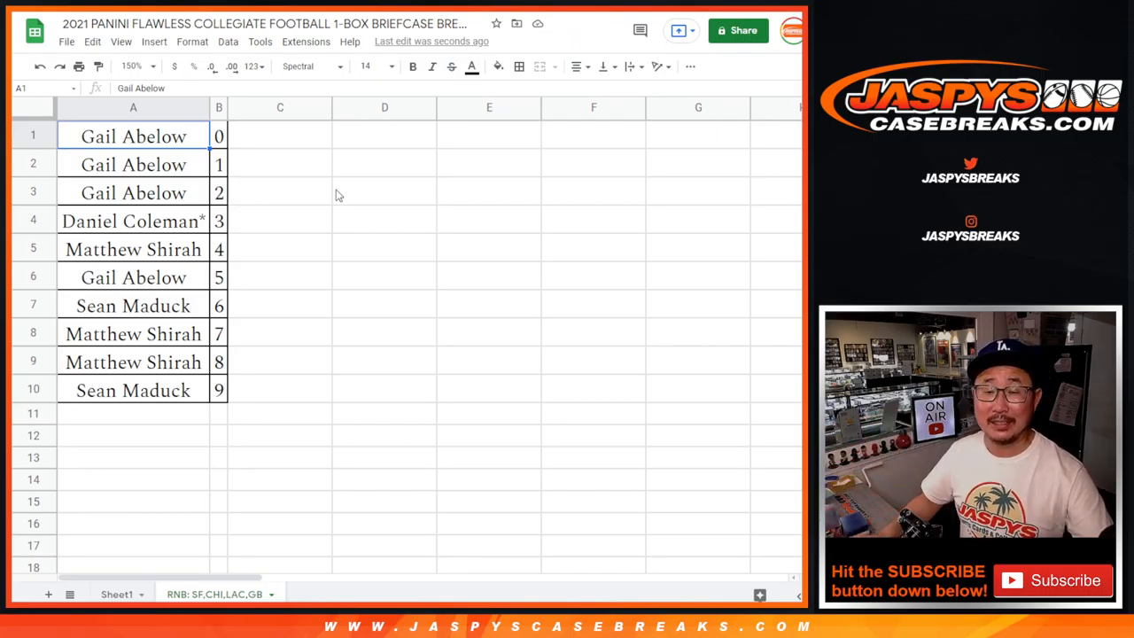
mouse_move(387, 249)
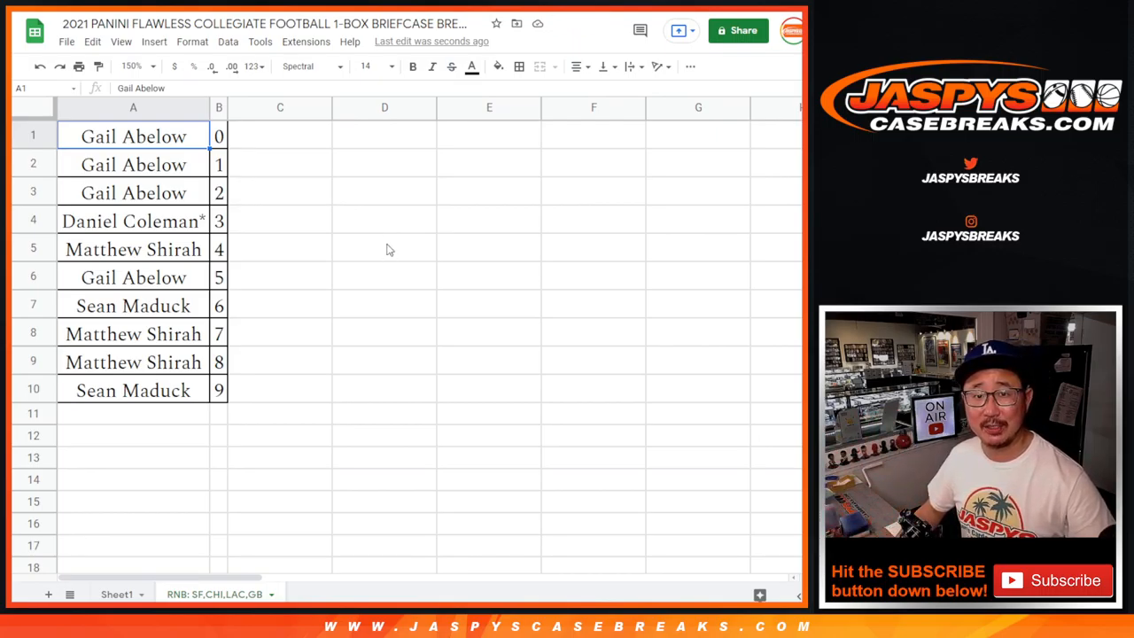